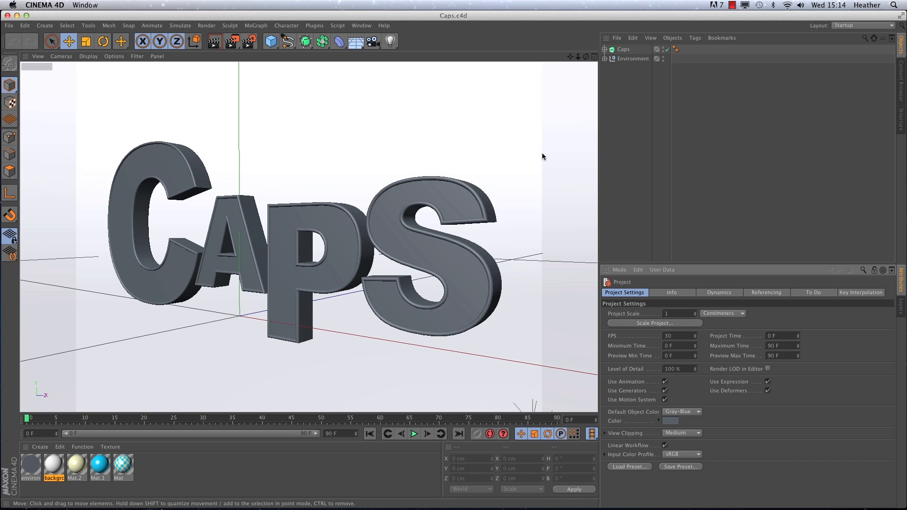
pyautogui.moveTo(483, 201)
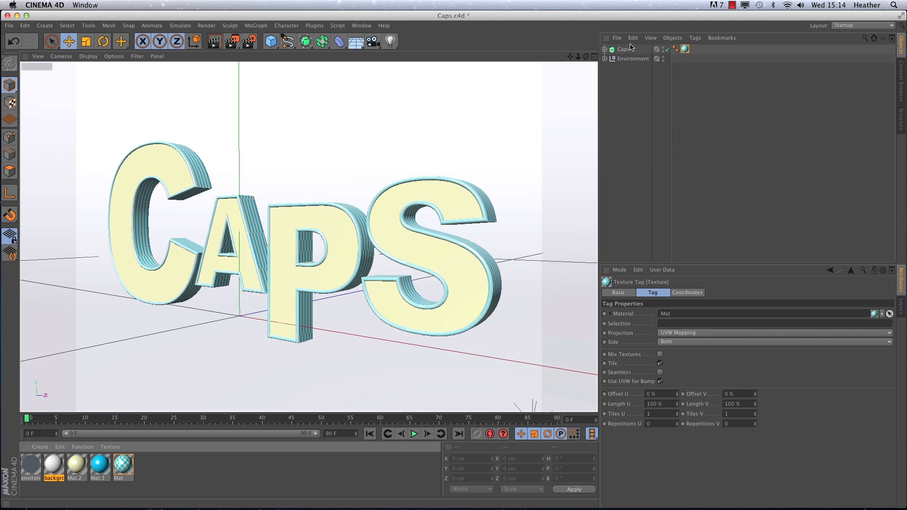
pyautogui.moveTo(660, 56)
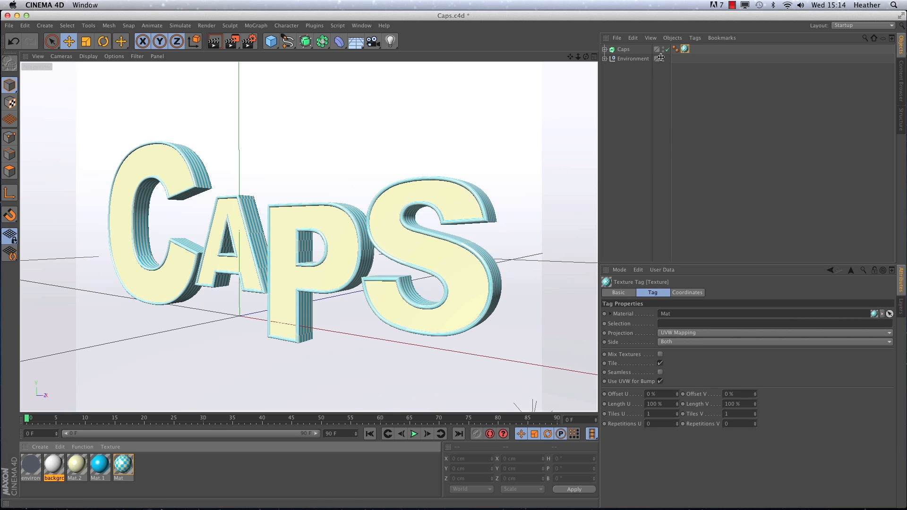
# Assign the 'Mat' checker material to the Caps object as a Texture Tag
pyautogui.click(683, 48)
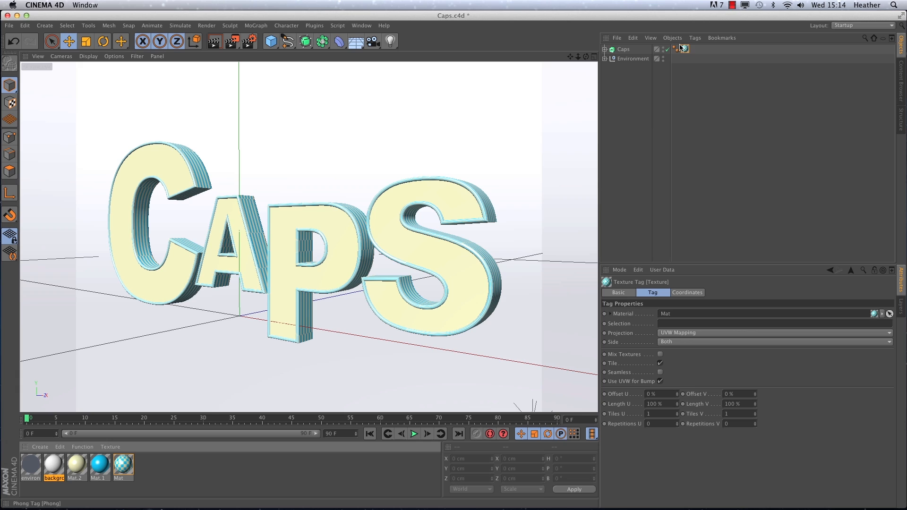
pyautogui.moveTo(673, 400)
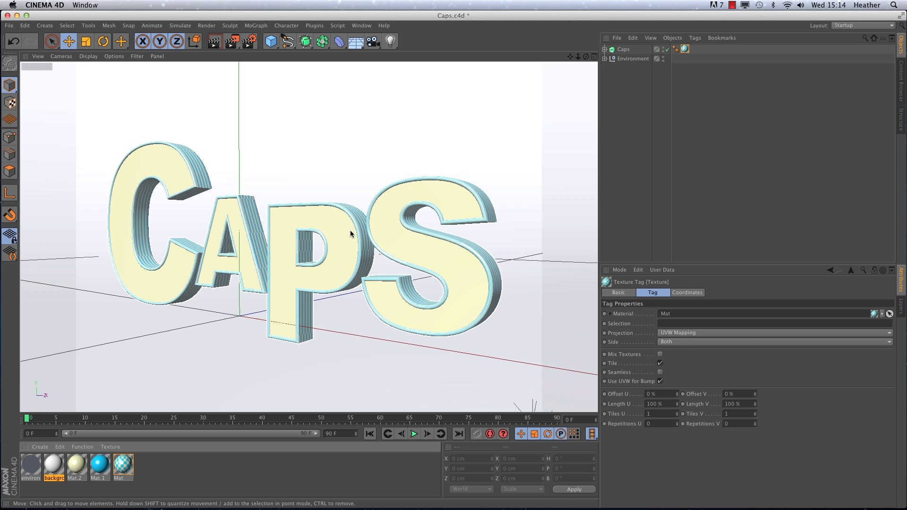
pyautogui.moveTo(466, 307)
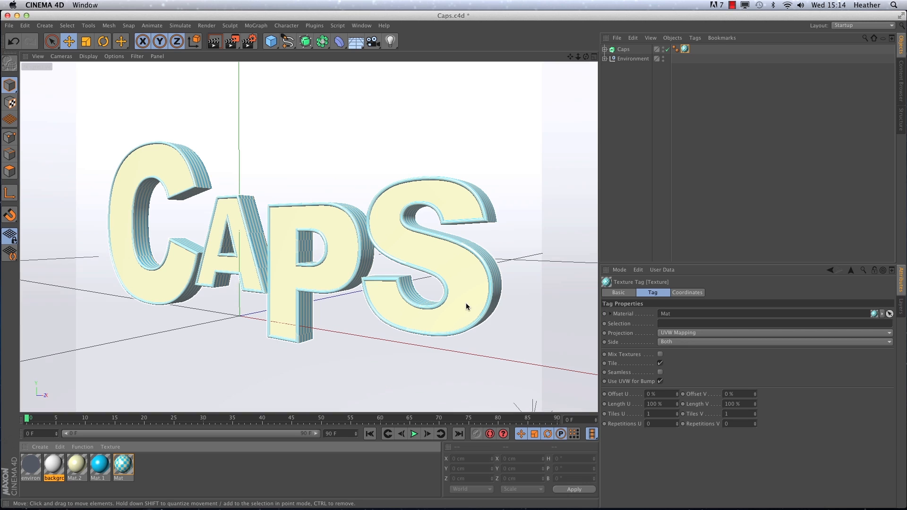
# Set the checker texture tag's projection to Flat instead of UVW mapping
pyautogui.click(772, 332)
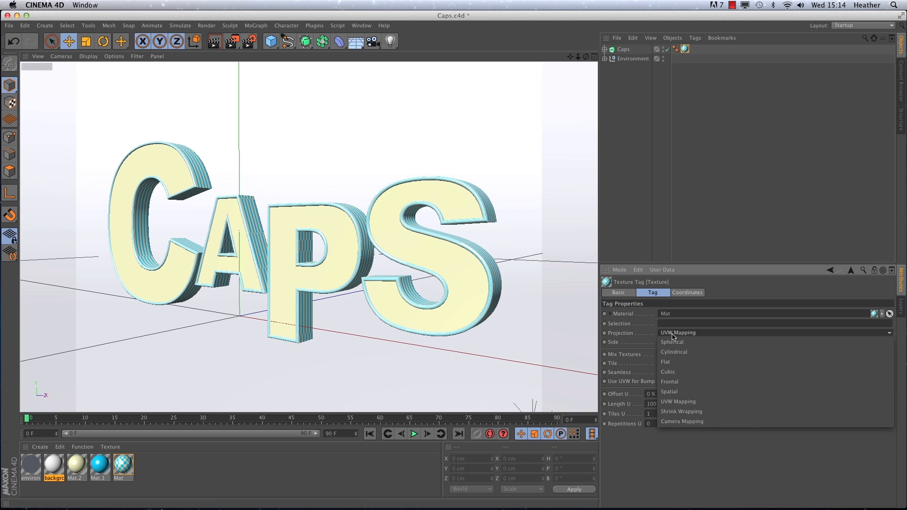
pyautogui.moveTo(664, 362)
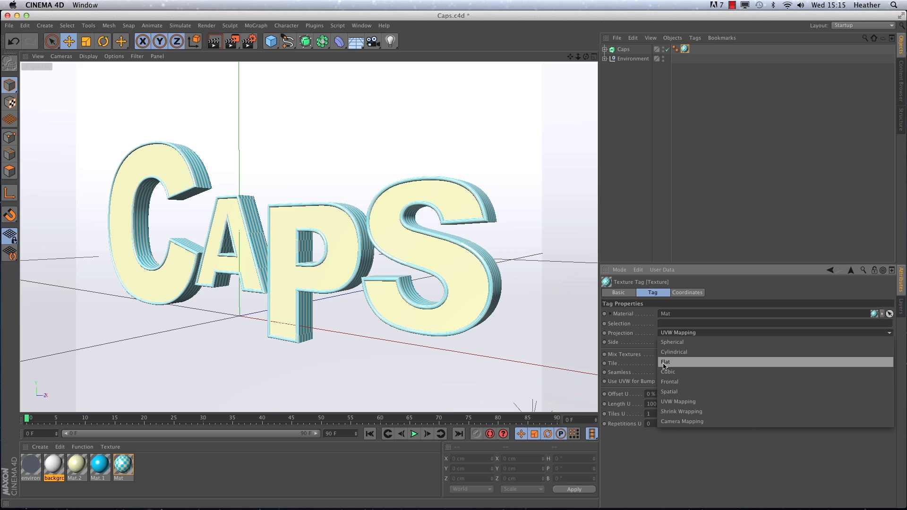
pyautogui.click(665, 362)
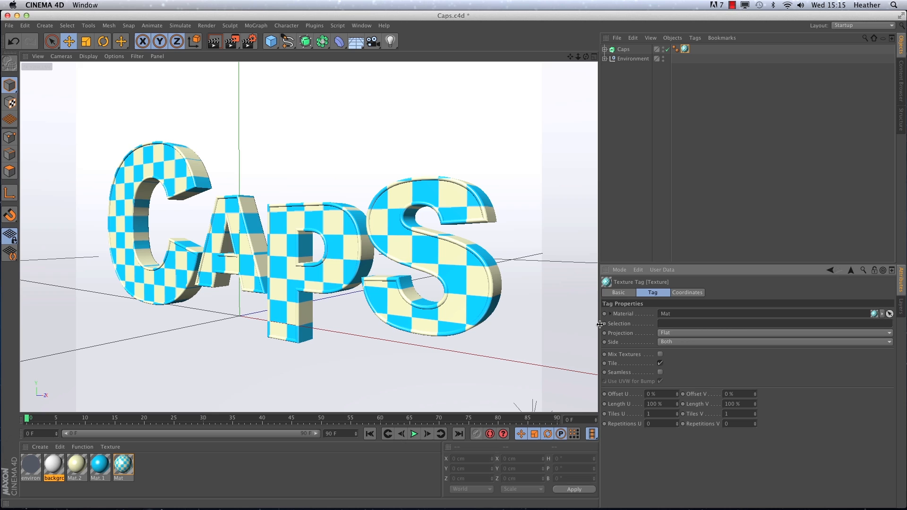
# Restrict the checker texture tag to the front cap selection 'C'
pyautogui.write('C')
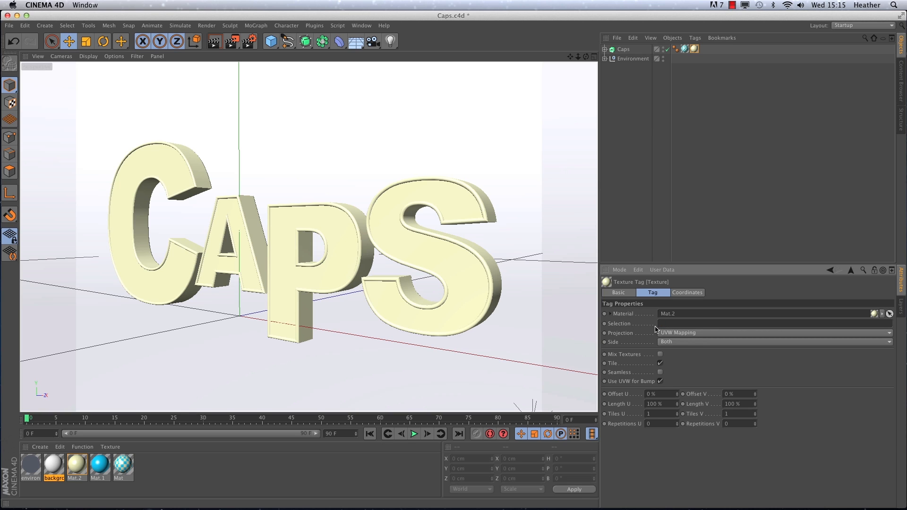
# Restrict the cream Mat.2 texture tag to the rounding selection starting with 'R'
pyautogui.click(662, 323)
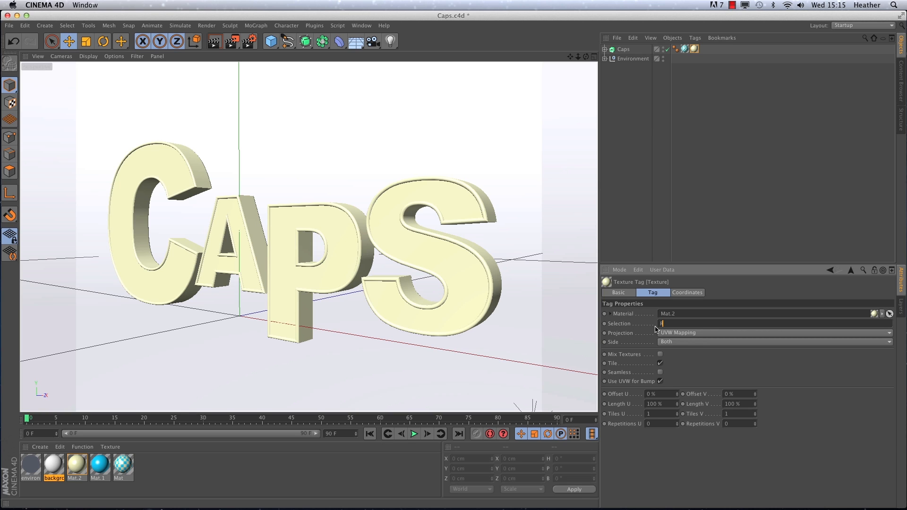
pyautogui.write('R1')
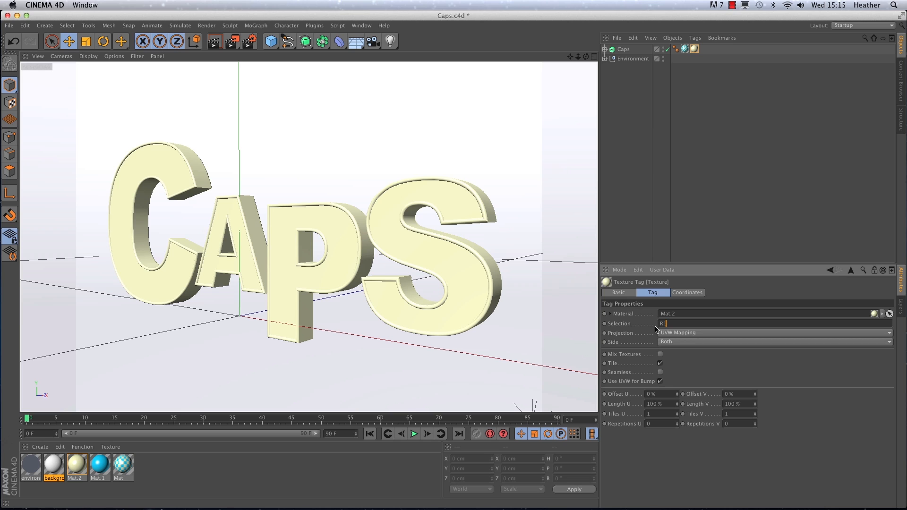
pyautogui.moveTo(672, 377)
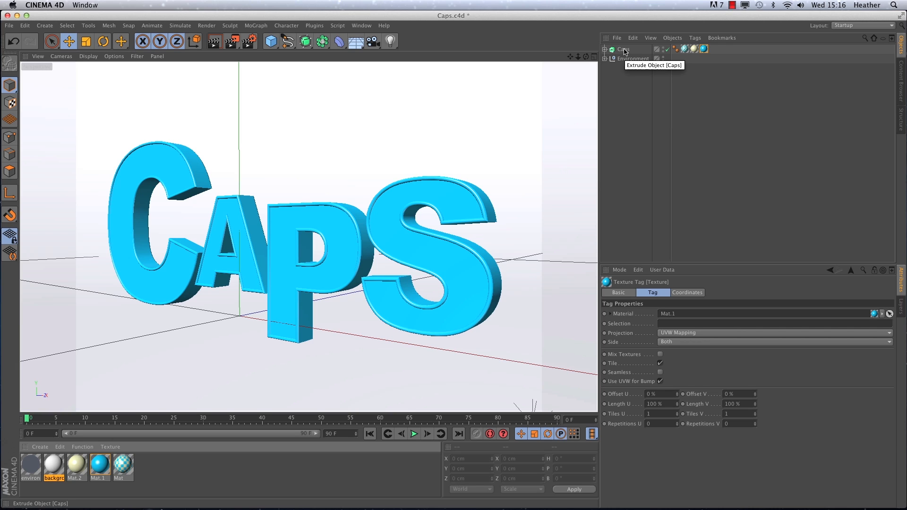
pyautogui.moveTo(635, 259)
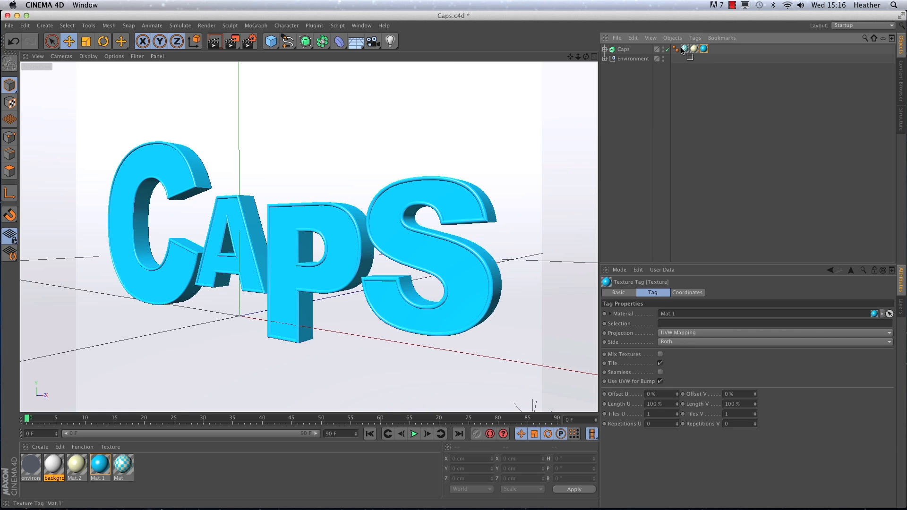
# Move the blue Mat.1 texture tag before the other tags so it covers only the sides
pyautogui.click(686, 48)
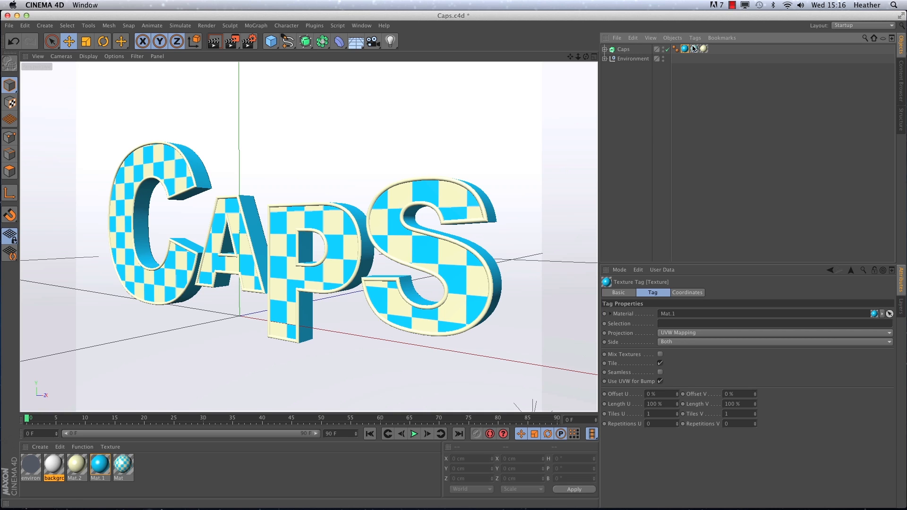
pyautogui.moveTo(685, 49)
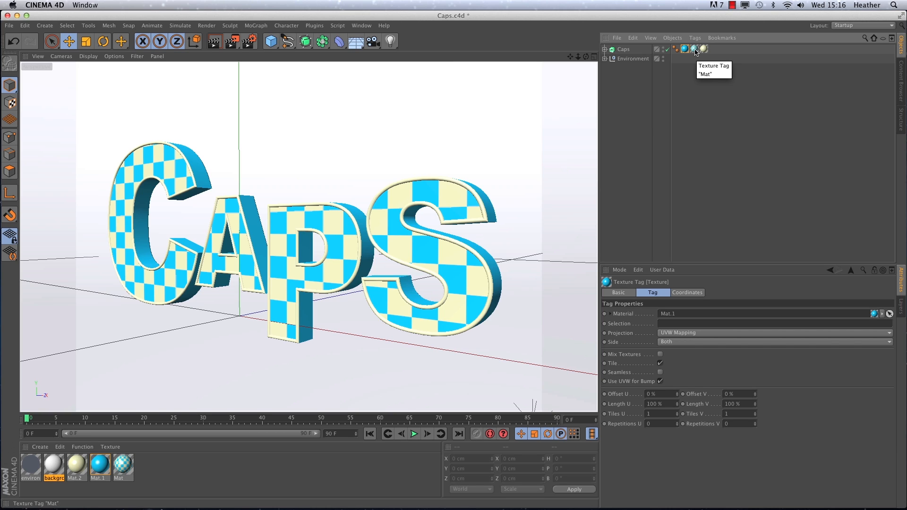
pyautogui.moveTo(704, 49)
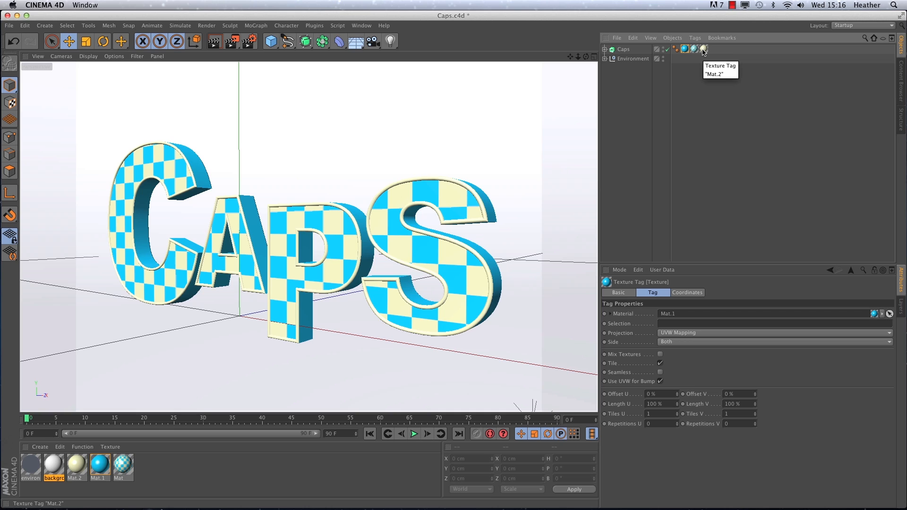